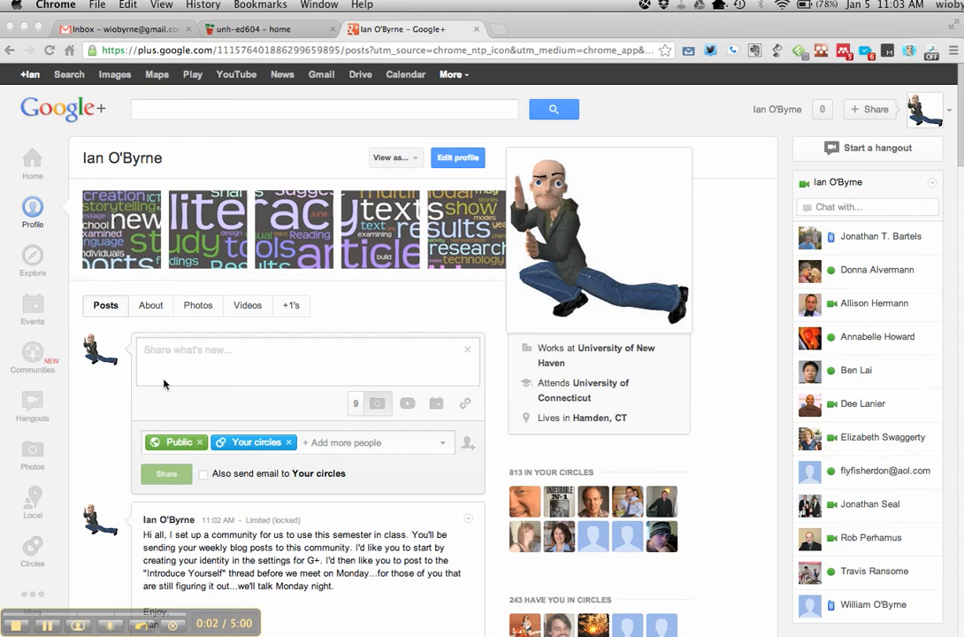
- Review the profile's About fields (tagline, introduction, employment) in edit mode, then finish editing
{"action": "scroll", "scroll_direction": "down", "scroll_amount": 3}
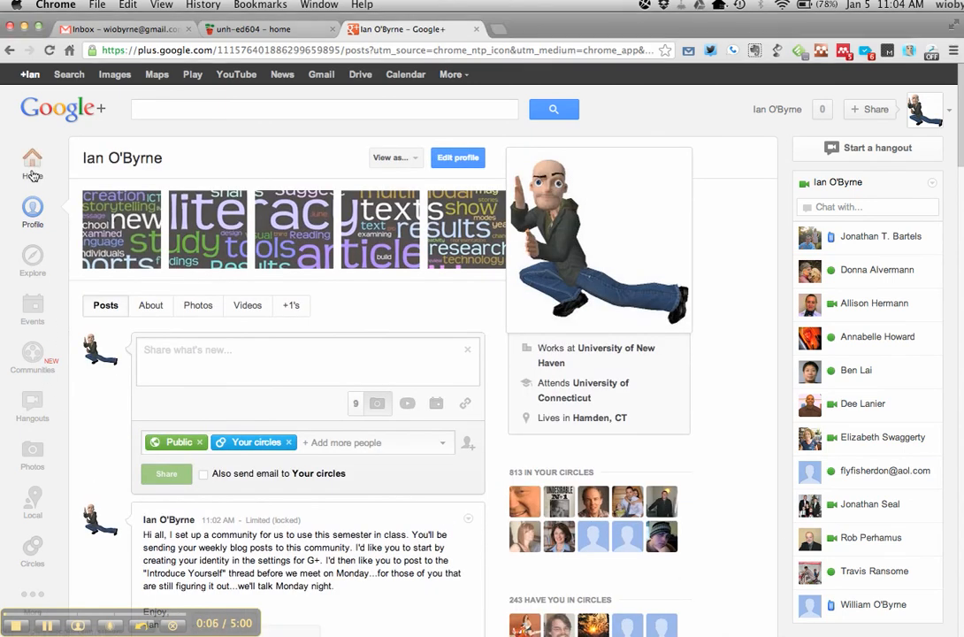
{"action": "mouse_move", "coordinate": [32, 168]}
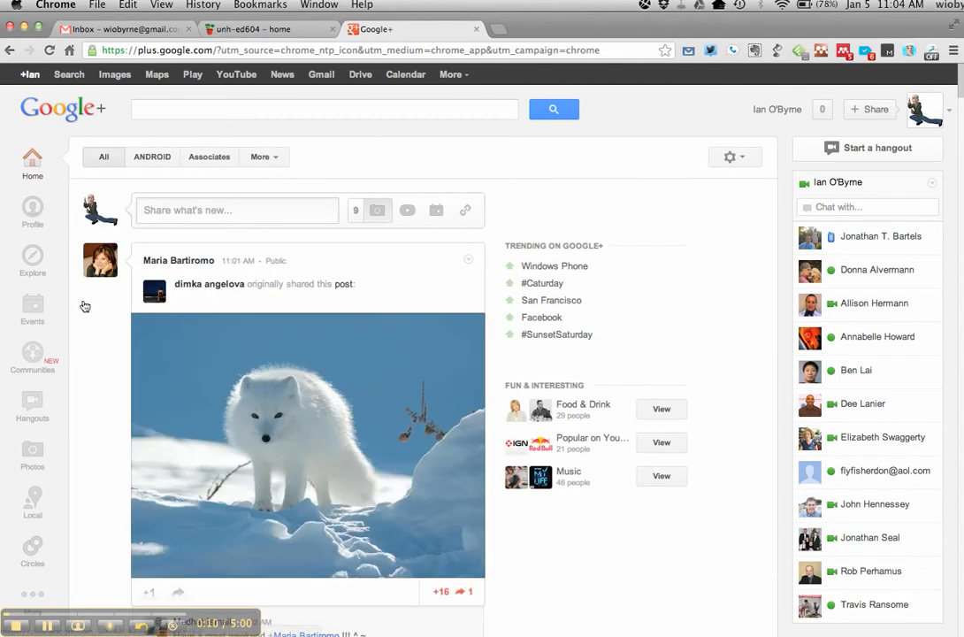
{"action": "left_click", "coordinate": [32, 209]}
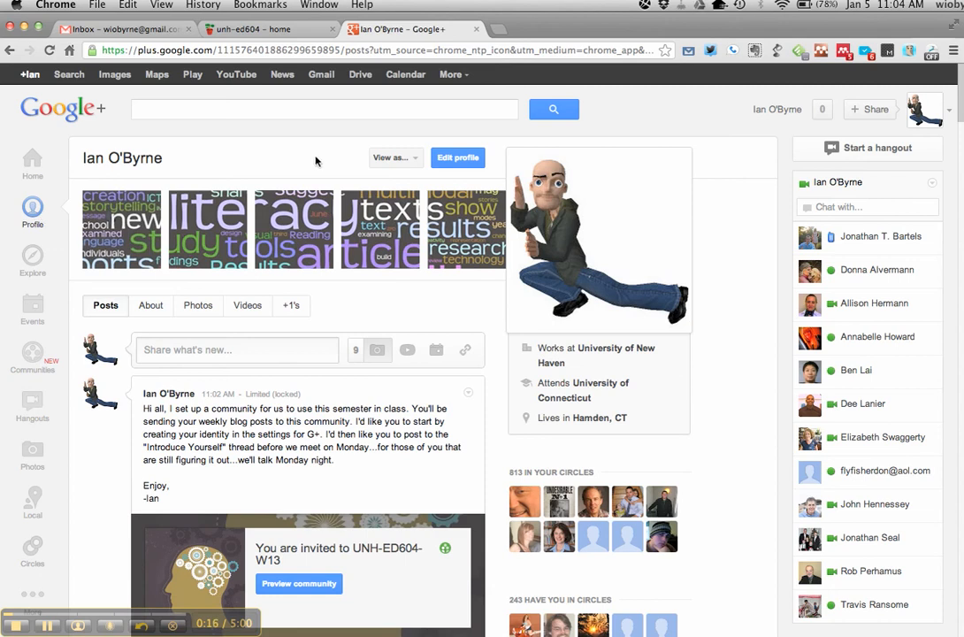
{"action": "mouse_move", "coordinate": [384, 155]}
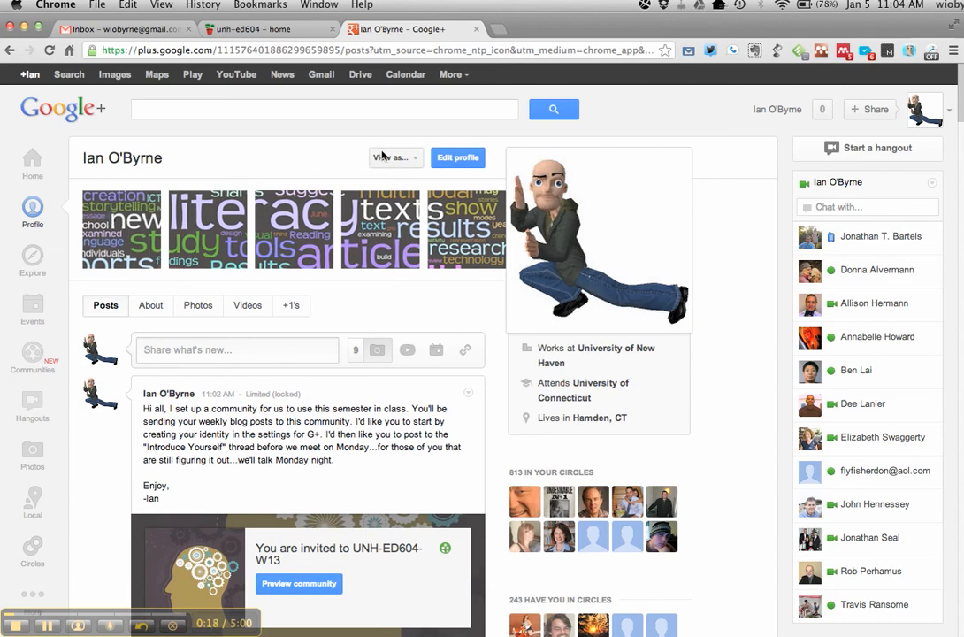
{"action": "left_click", "coordinate": [456, 157]}
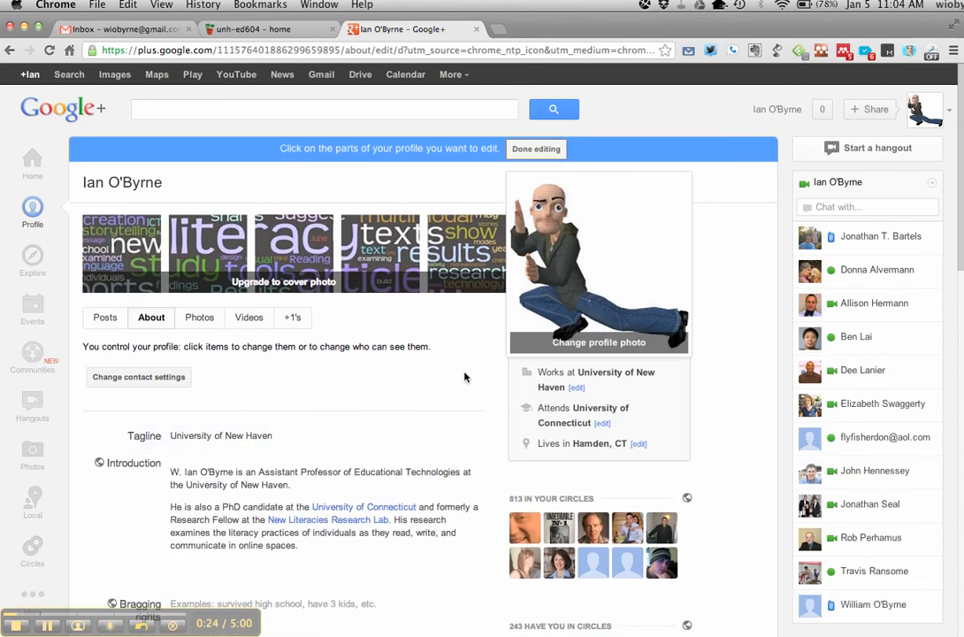
{"action": "scroll", "scroll_direction": "down", "scroll_amount": 3}
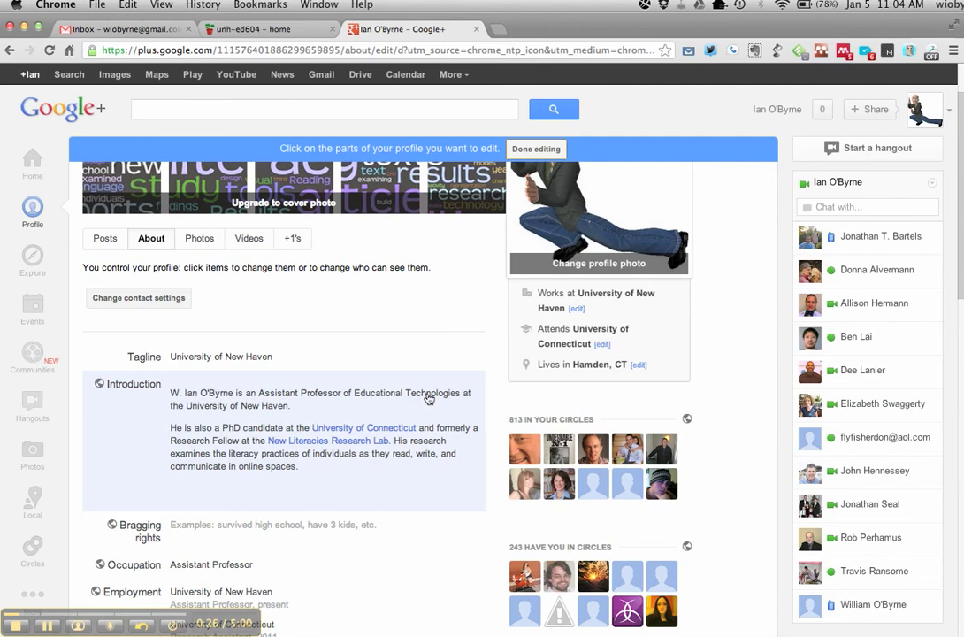
{"action": "scroll", "scroll_direction": "down", "scroll_amount": 3}
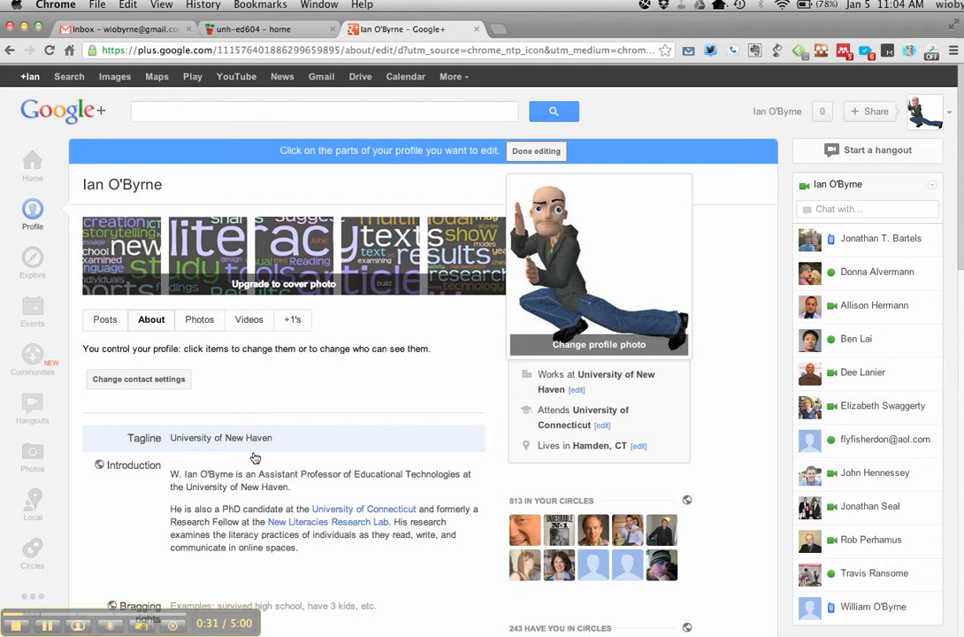
{"action": "left_click", "coordinate": [534, 151]}
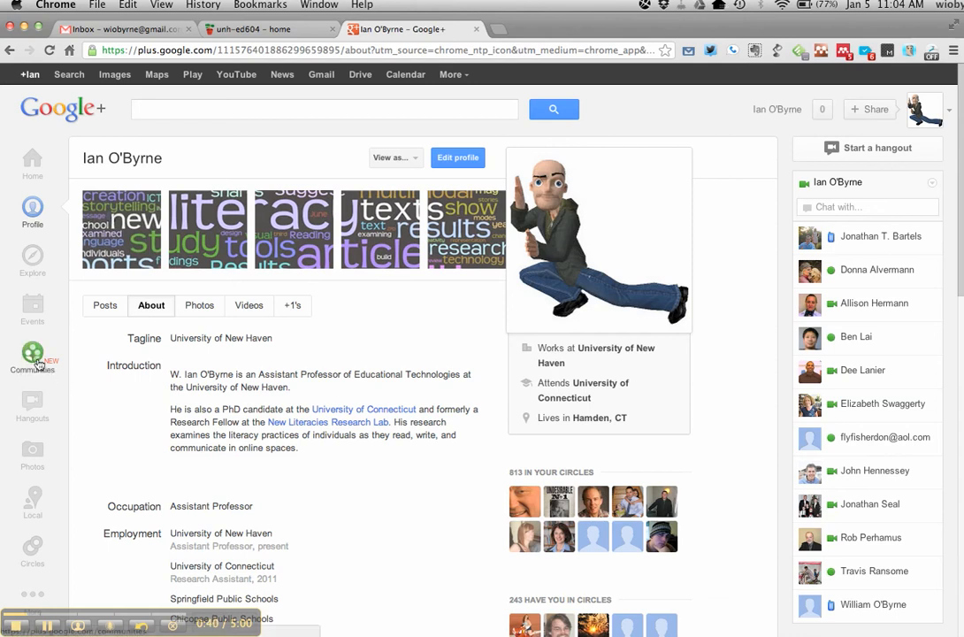
- Go to Communities and enter the UNH-ED604-W13 community
{"action": "left_click", "coordinate": [31, 350]}
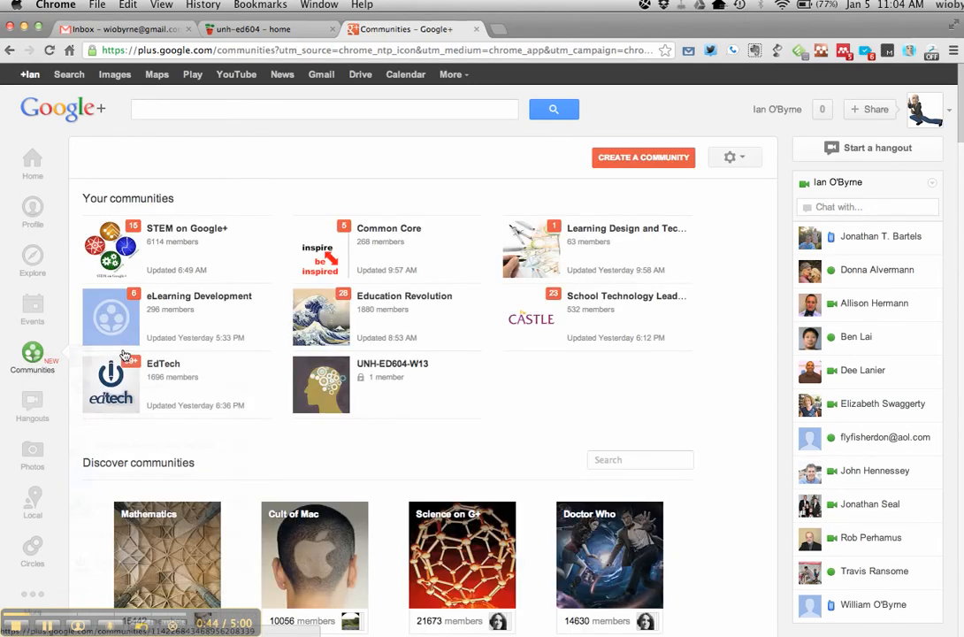
{"action": "left_click", "coordinate": [322, 386]}
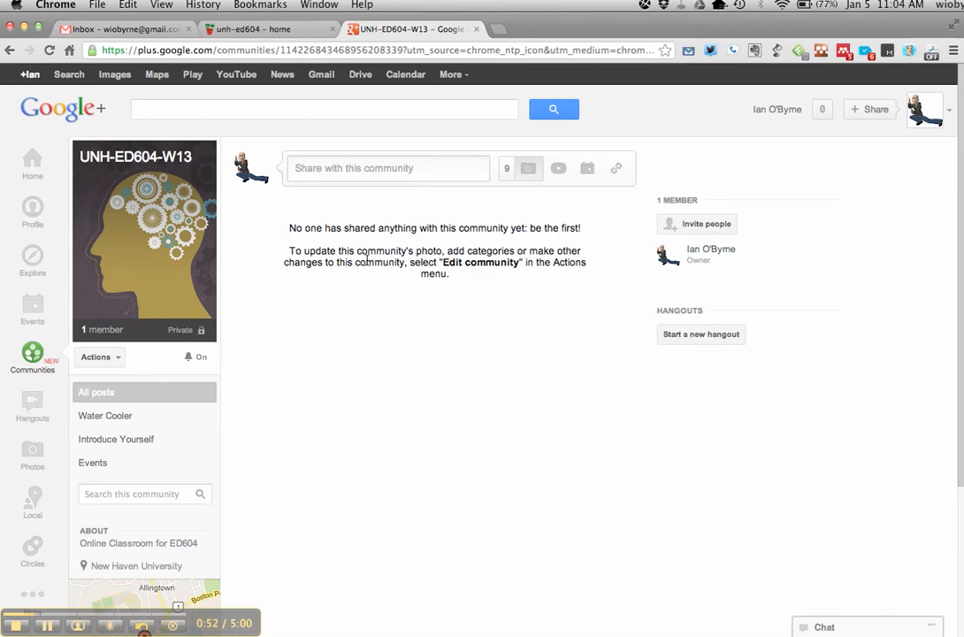
{"action": "mouse_move", "coordinate": [350, 279]}
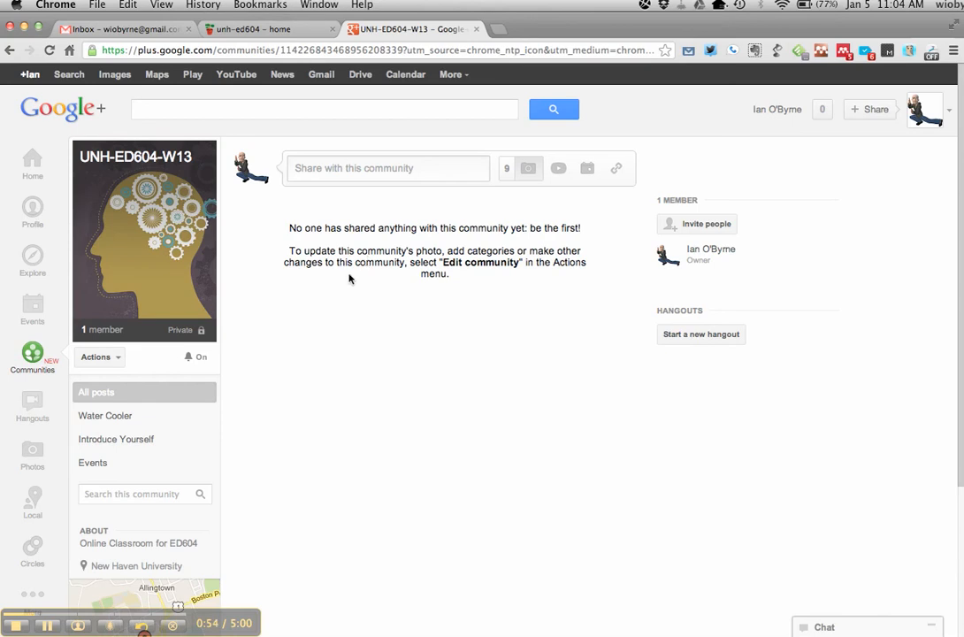
{"action": "mouse_move", "coordinate": [113, 417]}
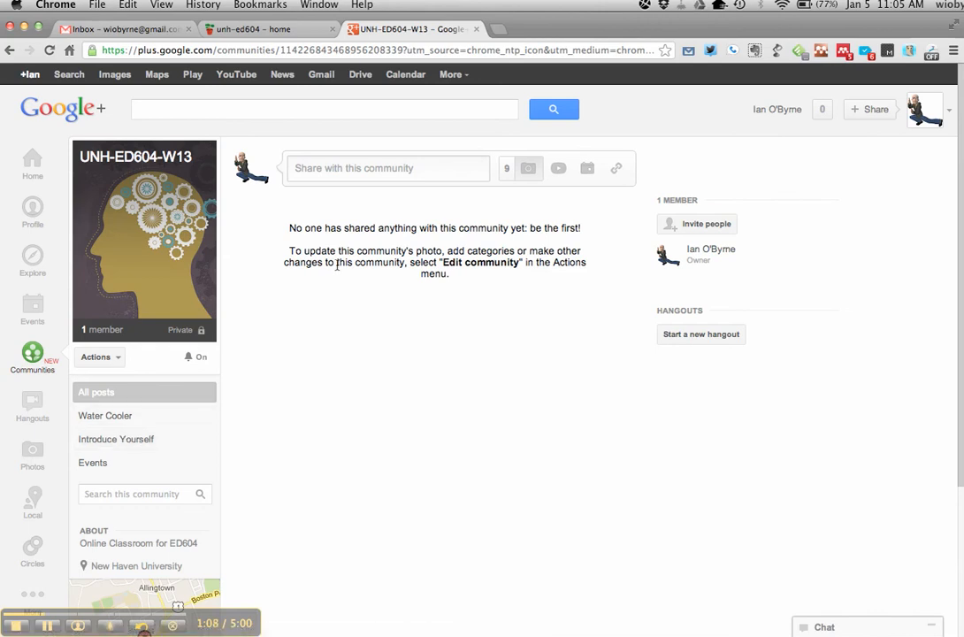
{"action": "mouse_move", "coordinate": [223, 356]}
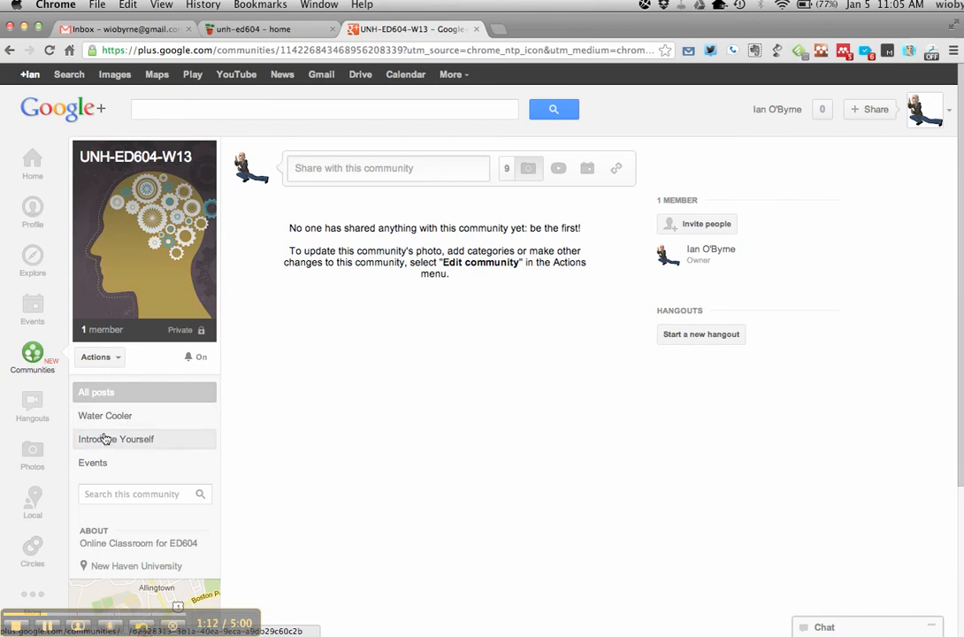
- Check the Introduce Yourself category, then start a new post from the profile page
{"action": "left_click", "coordinate": [117, 439]}
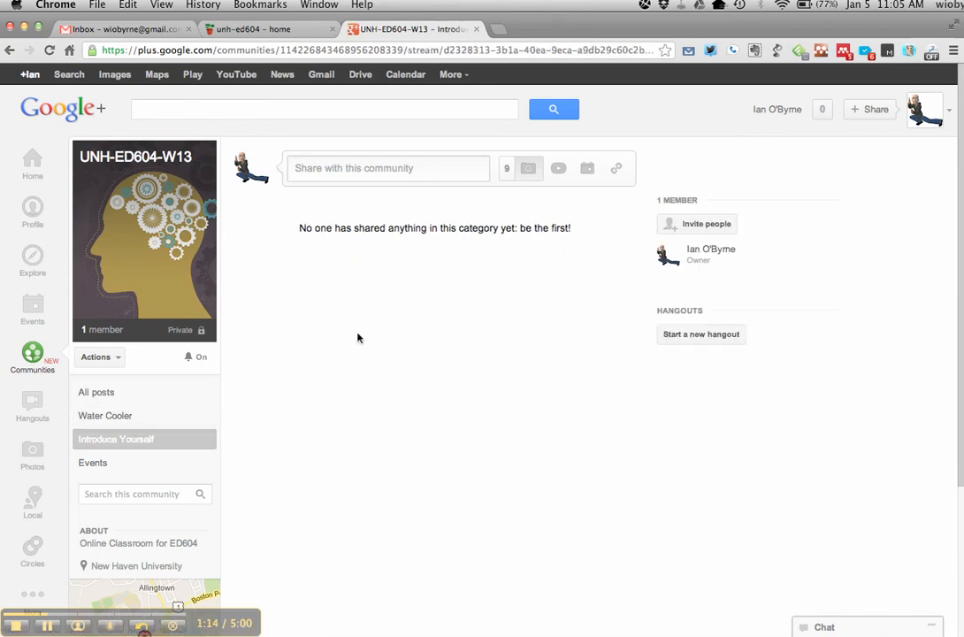
{"action": "left_click", "coordinate": [28, 158]}
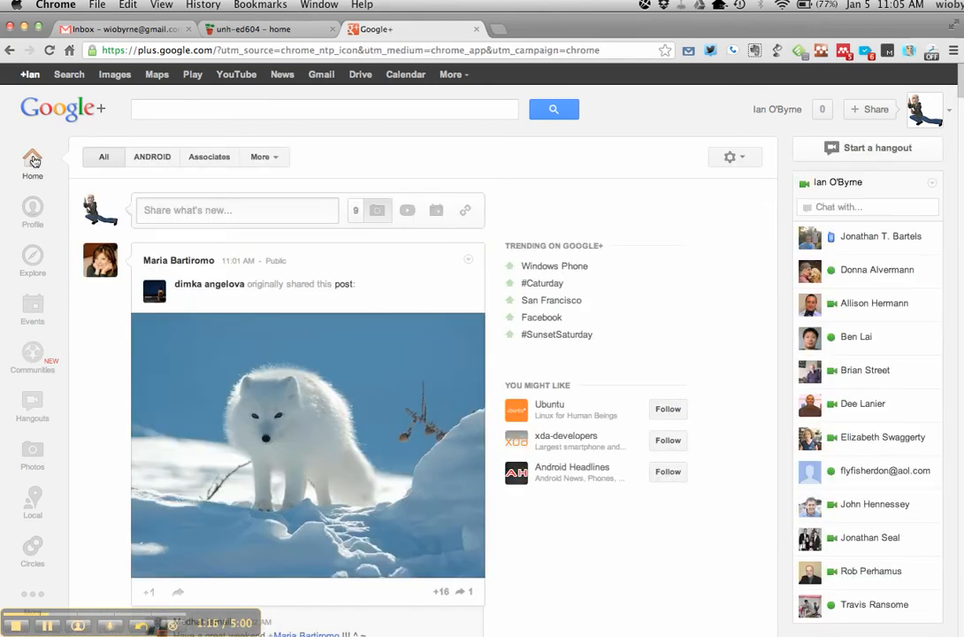
{"action": "left_click", "coordinate": [32, 212]}
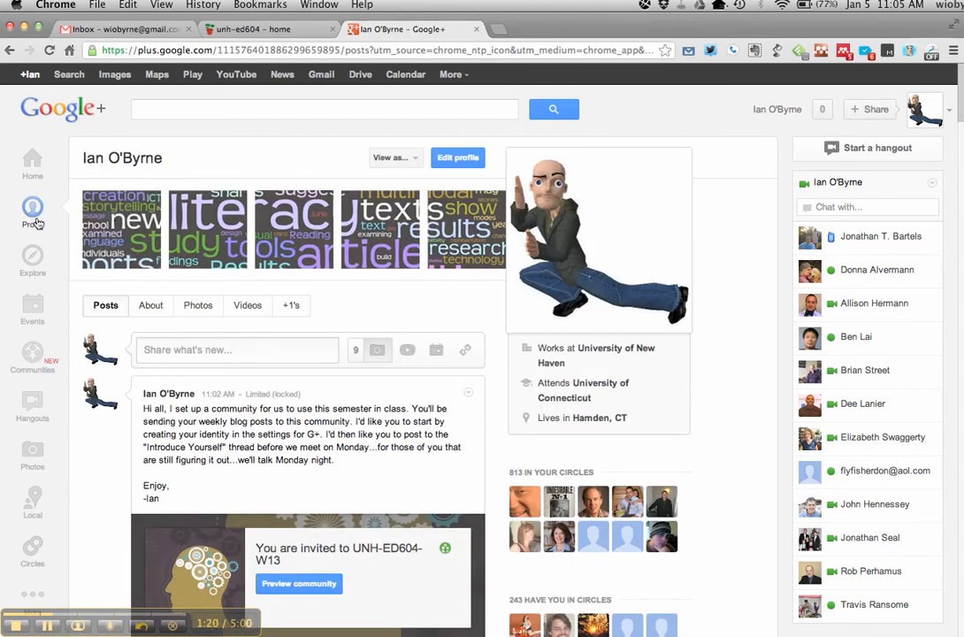
{"action": "left_click", "coordinate": [237, 350]}
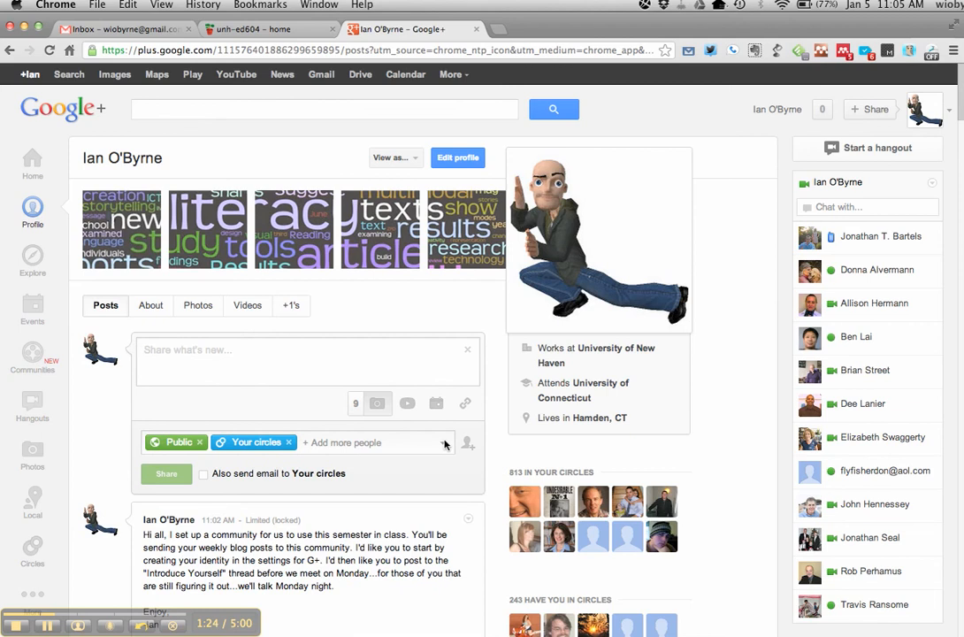
- Review the circles and communities available as audiences, dismiss them and return to Communities
{"action": "left_click", "coordinate": [442, 442]}
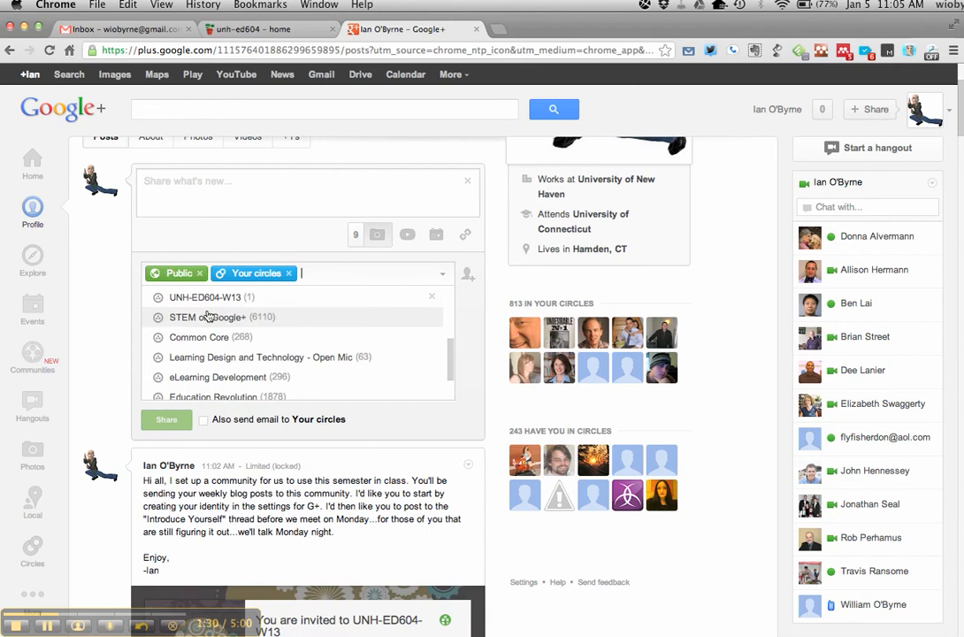
{"action": "left_click", "coordinate": [205, 297]}
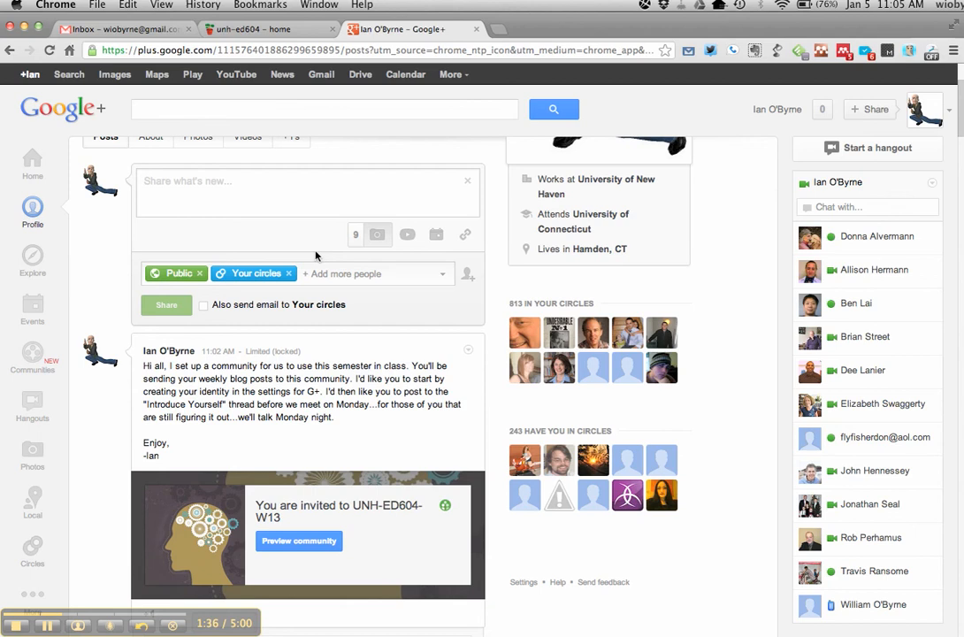
{"action": "left_click", "coordinate": [31, 350]}
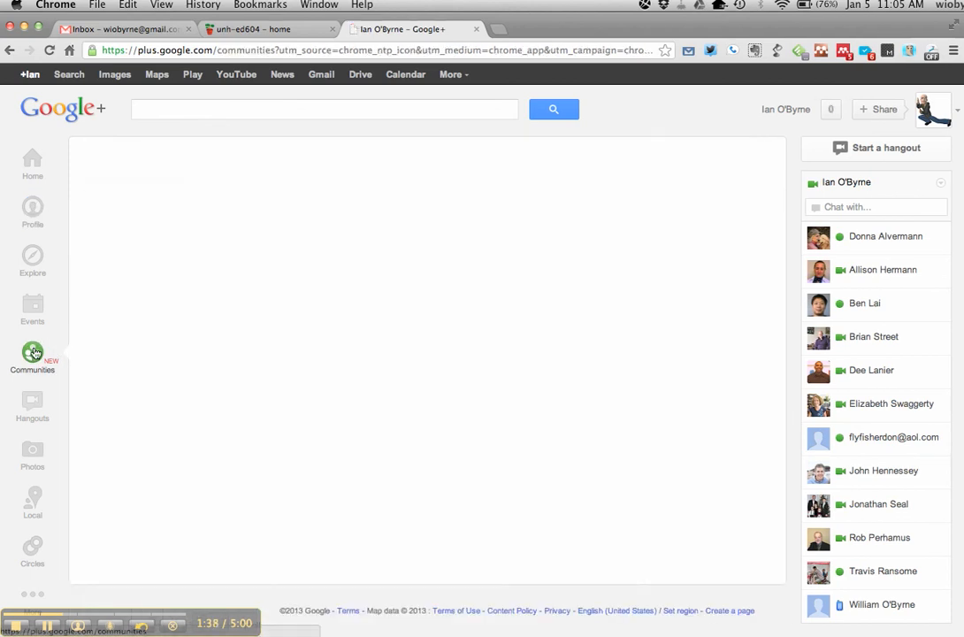
- Start a post in UNH-ED604-W13 with its category set to Introduce Yourself
{"action": "left_click", "coordinate": [30, 350]}
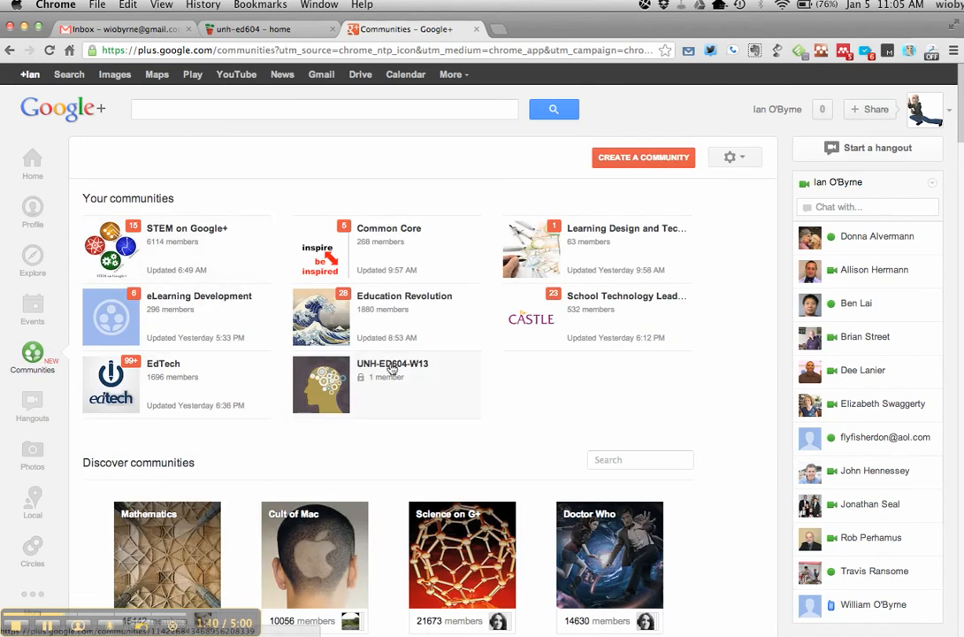
{"action": "left_click", "coordinate": [393, 362]}
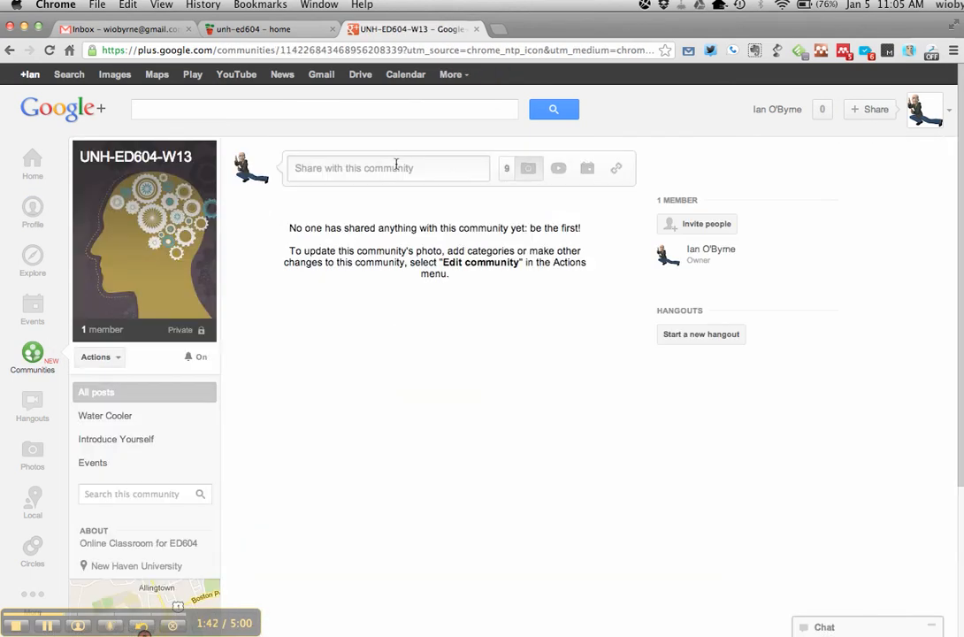
{"action": "left_click", "coordinate": [387, 167]}
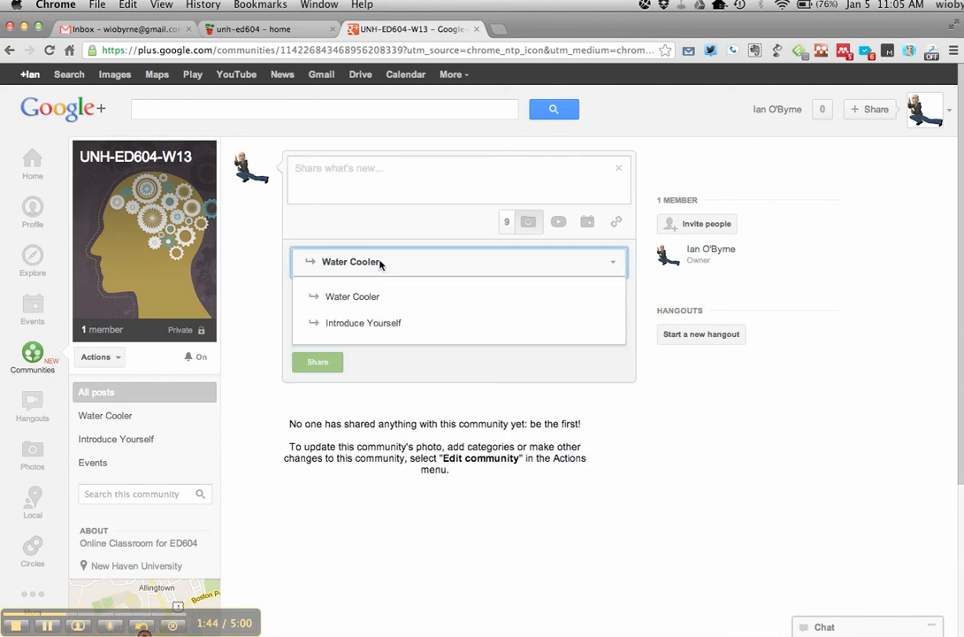
{"action": "mouse_move", "coordinate": [370, 327]}
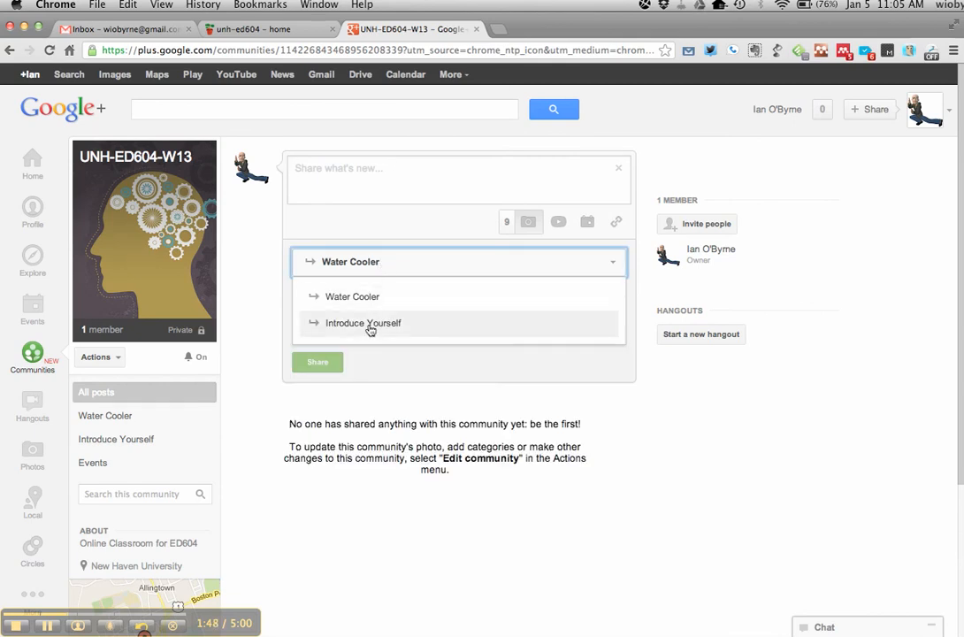
{"action": "mouse_move", "coordinate": [371, 322]}
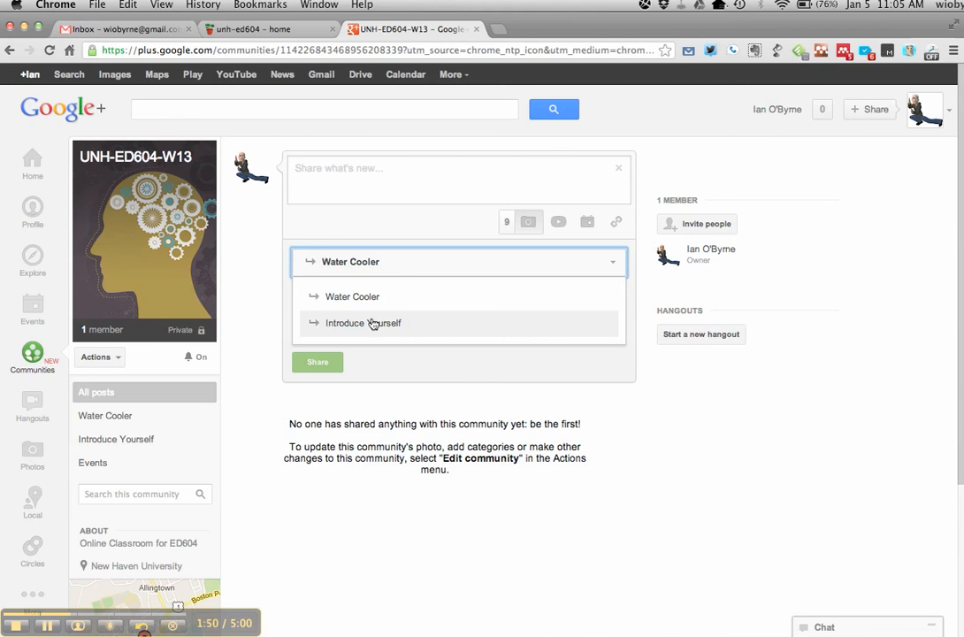
{"action": "mouse_move", "coordinate": [367, 314]}
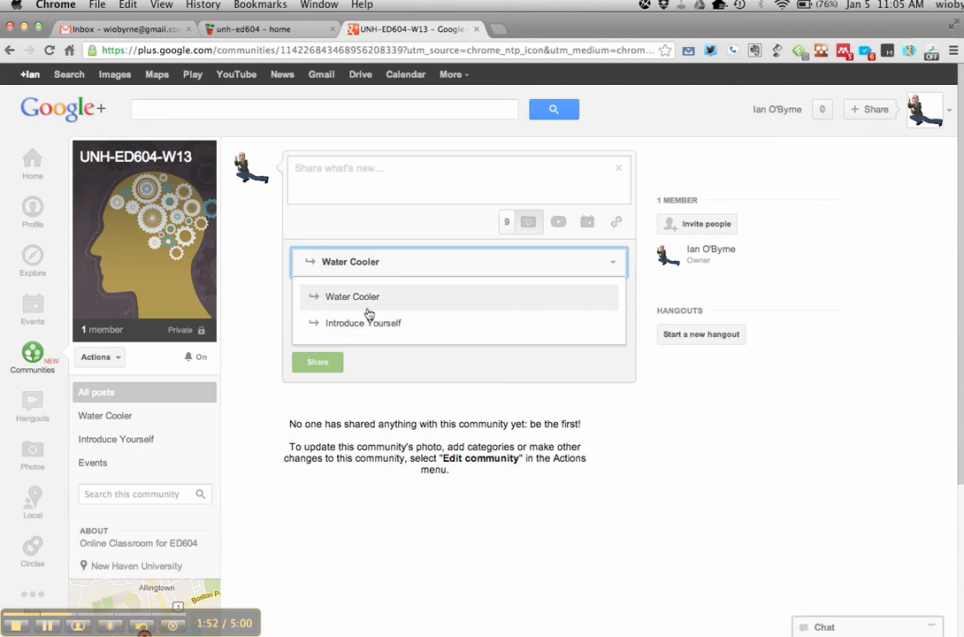
{"action": "left_click", "coordinate": [363, 322]}
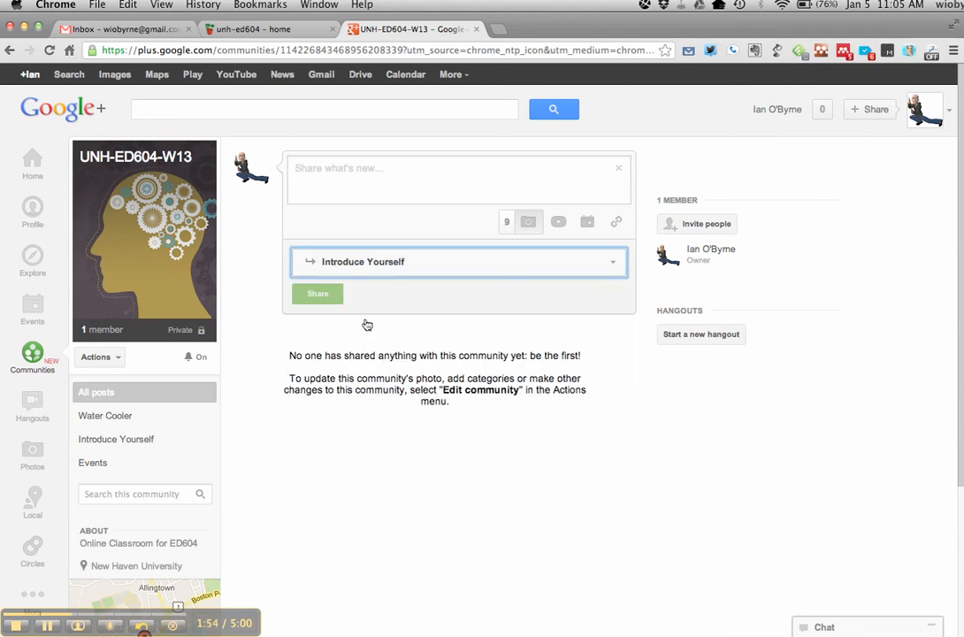
- Write 'Hi all, My name is Ian.' in the community share box
{"action": "type", "text": "Hi all, My name is Ian."}
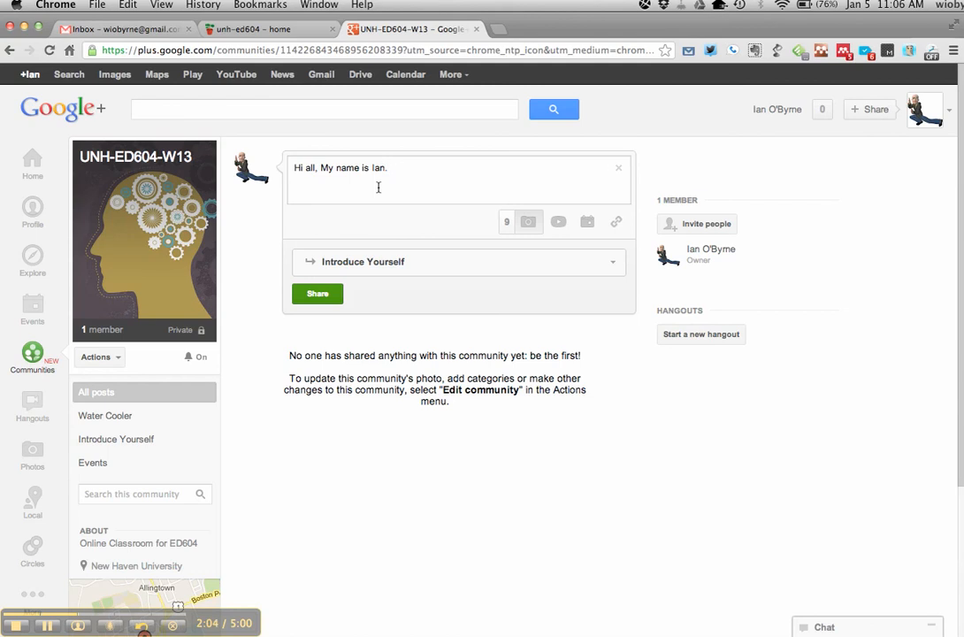
{"action": "mouse_move", "coordinate": [244, 268]}
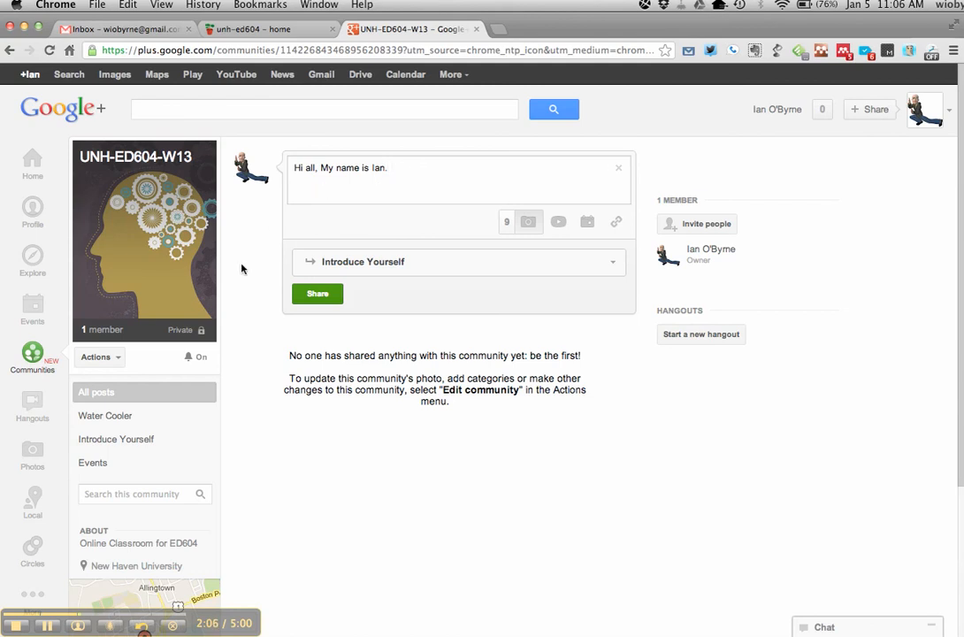